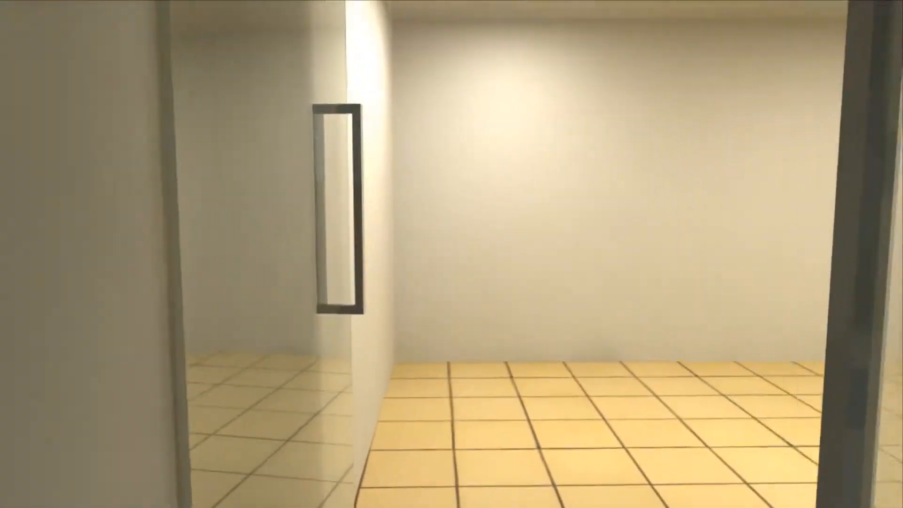
mouse_move(451, 254)
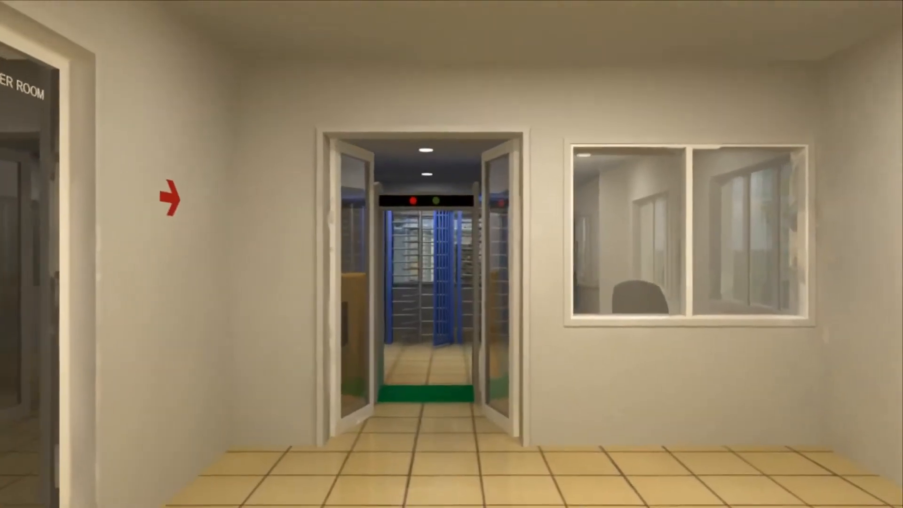
click(412, 271)
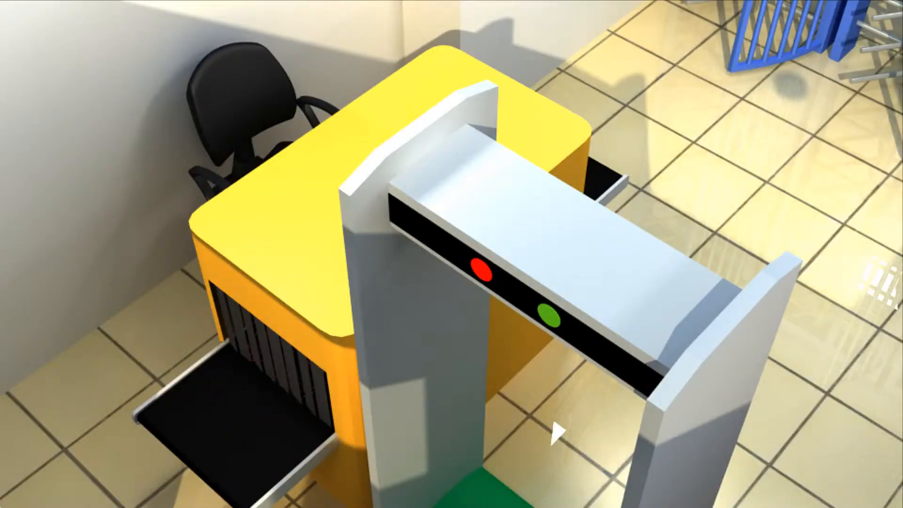